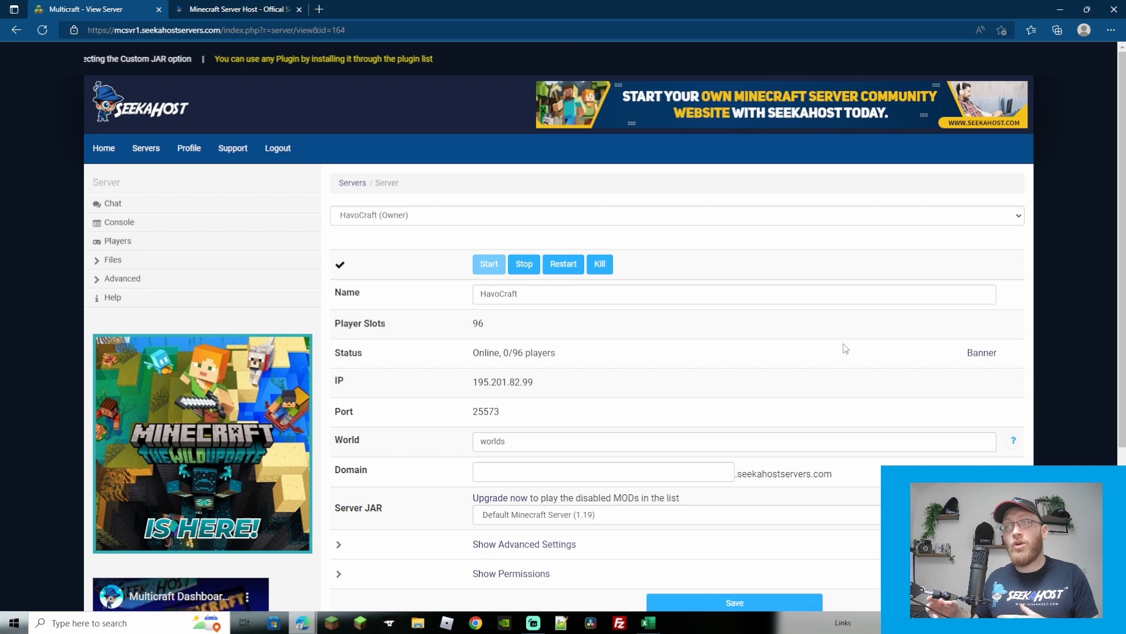
Step: Stop HavoCraft and scroll the Server JAR list toward Forge 1.19
scroll(down, 3)
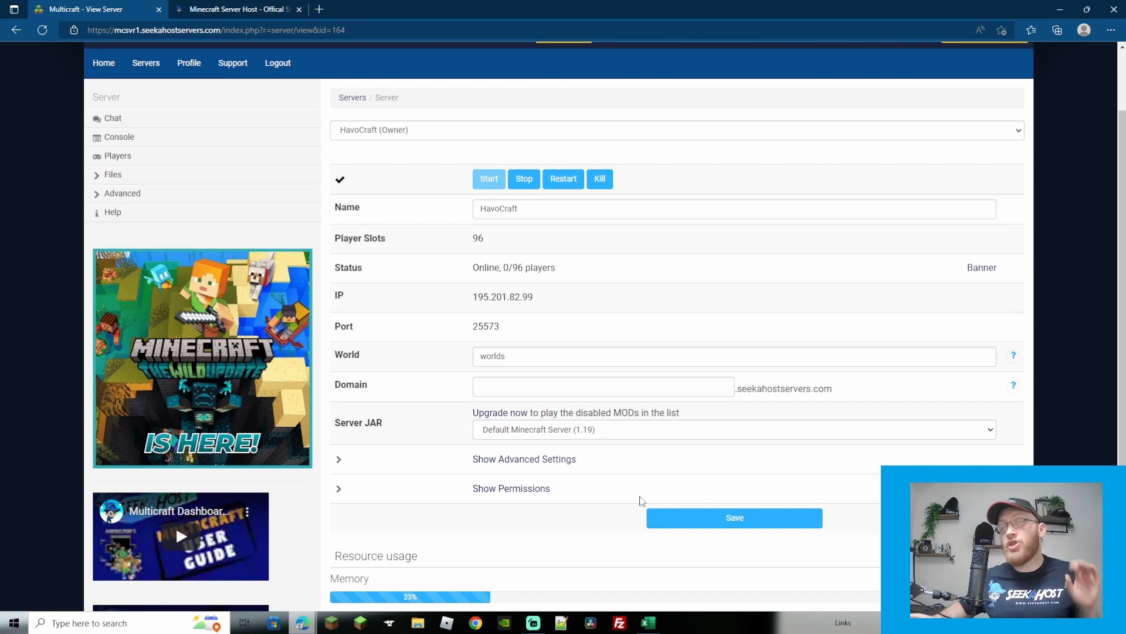
mouse_move(580, 435)
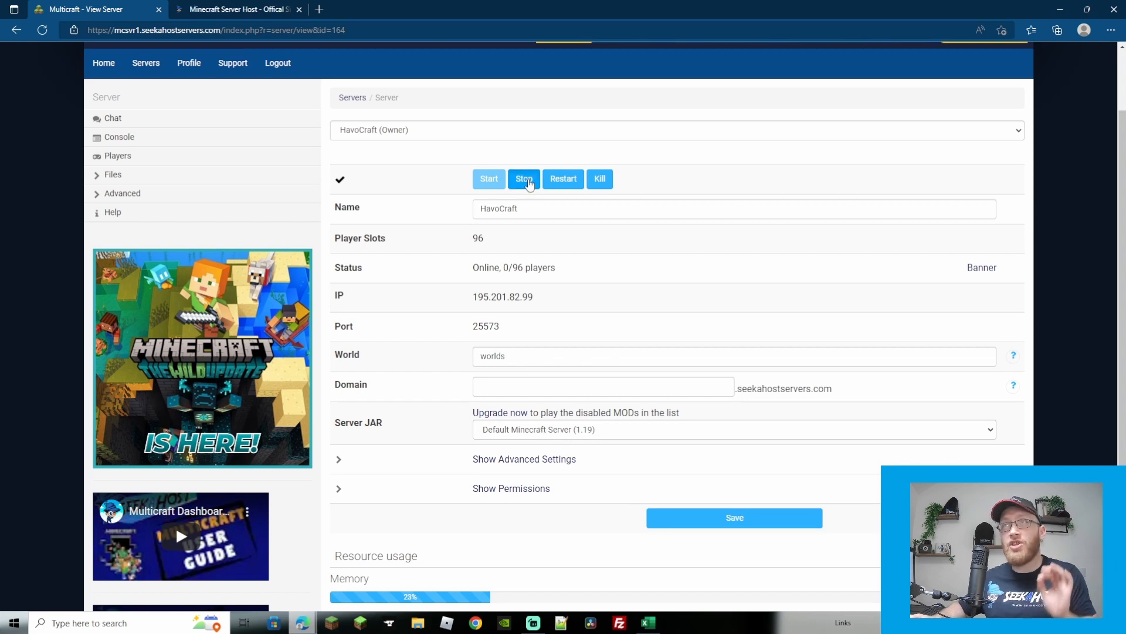
click(523, 178)
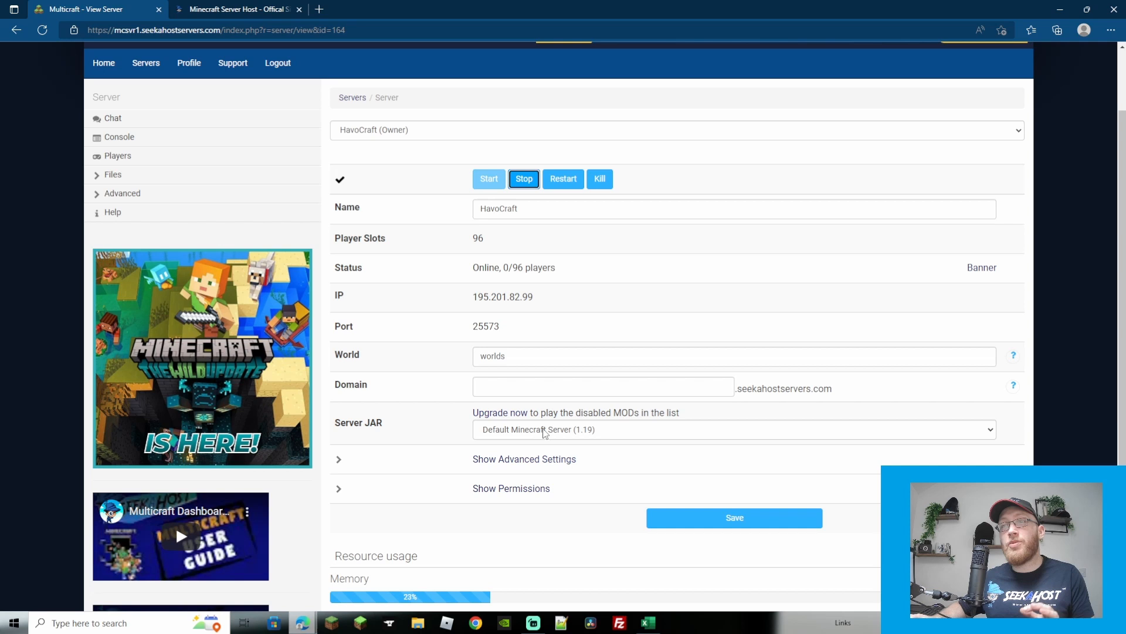
click(732, 428)
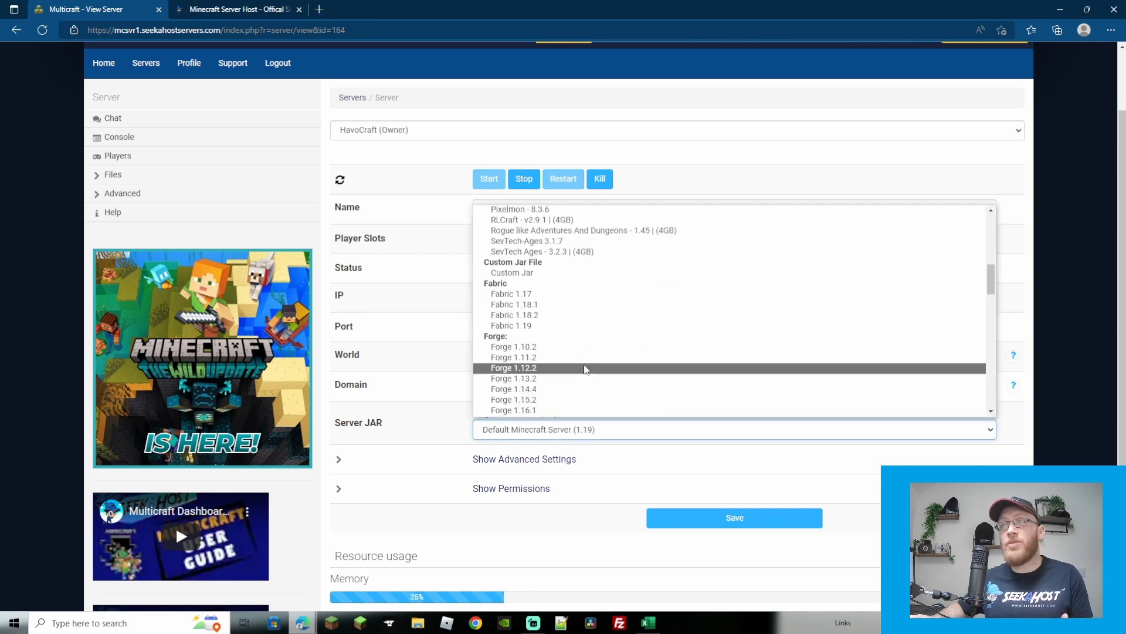
scroll(down, 3)
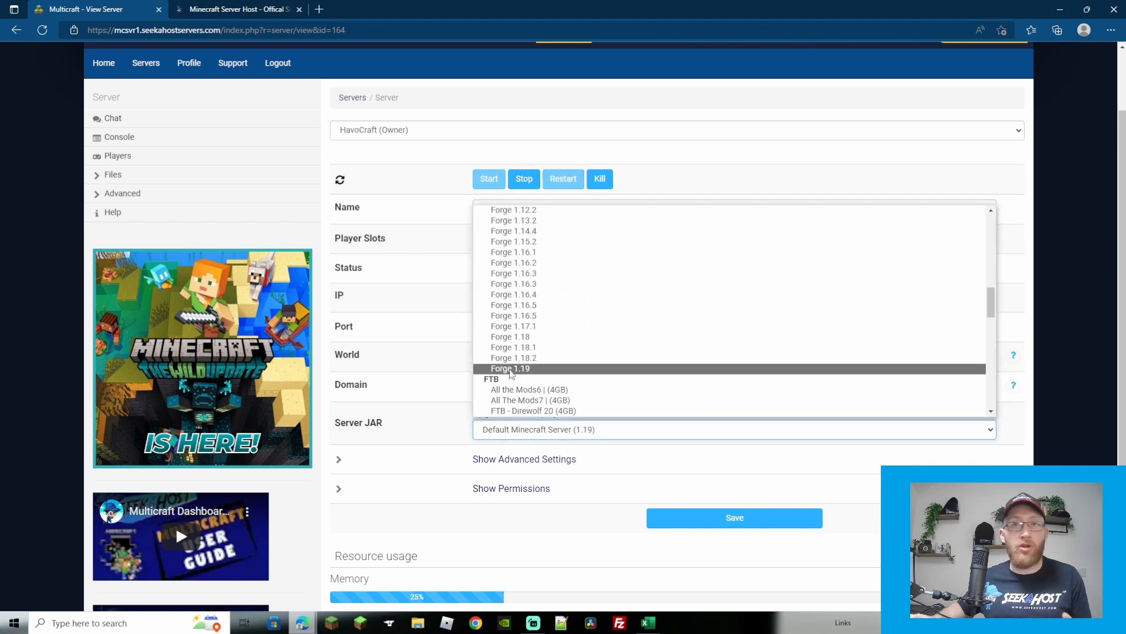
mouse_move(512, 358)
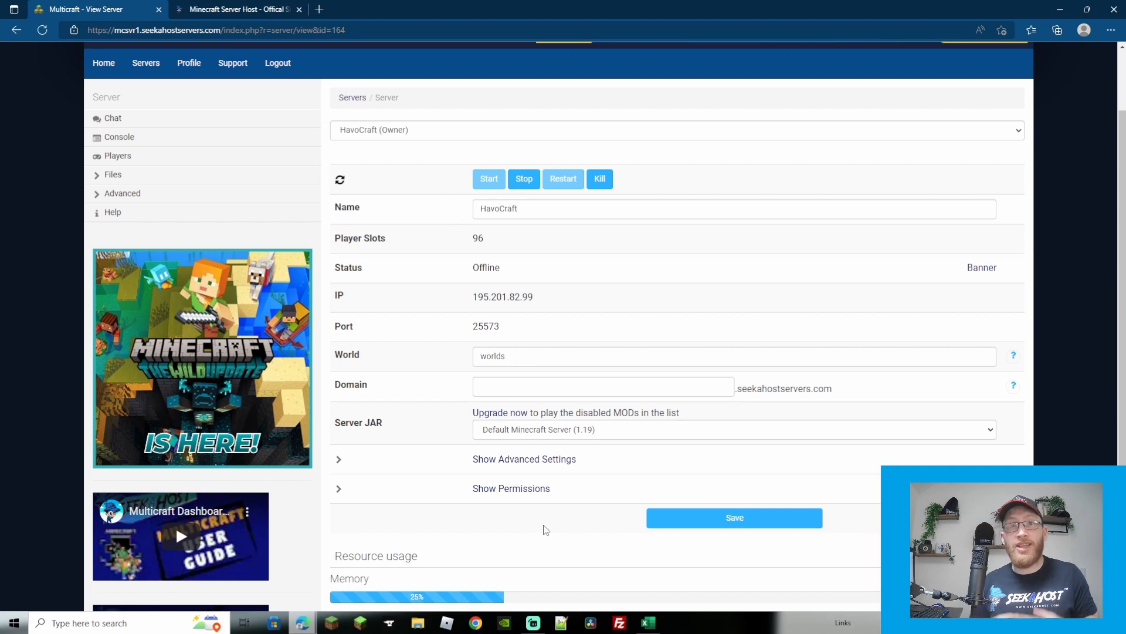
mouse_move(706, 364)
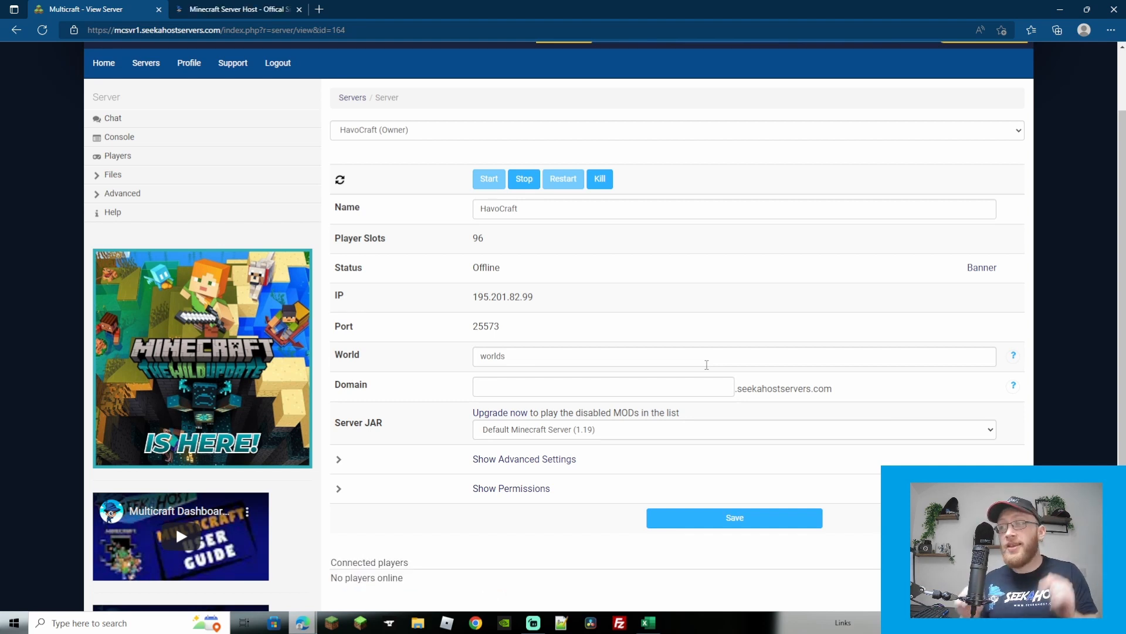
Step: Choose the Clean Mod Directories and Plugins setup template, delete all server files, and enter the password
click(339, 180)
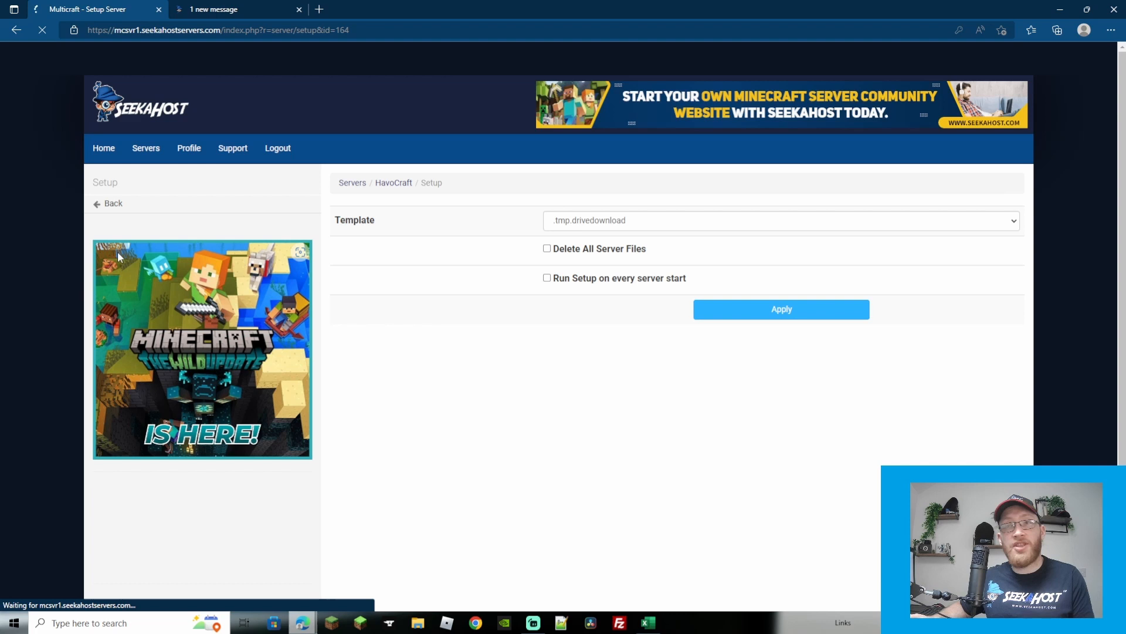
click(781, 220)
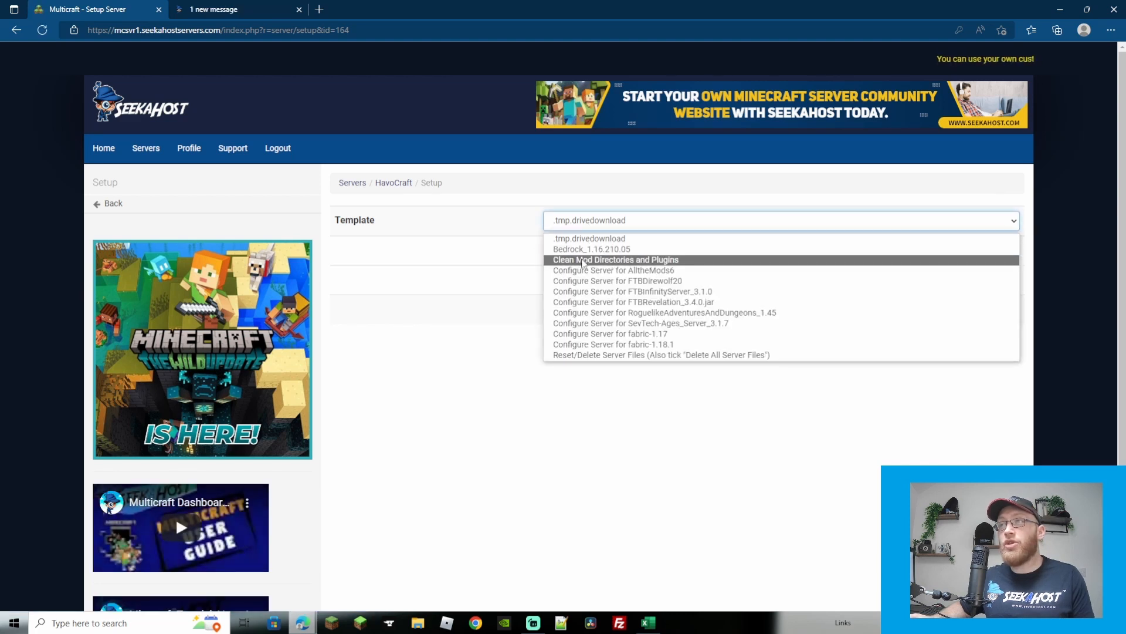
click(615, 259)
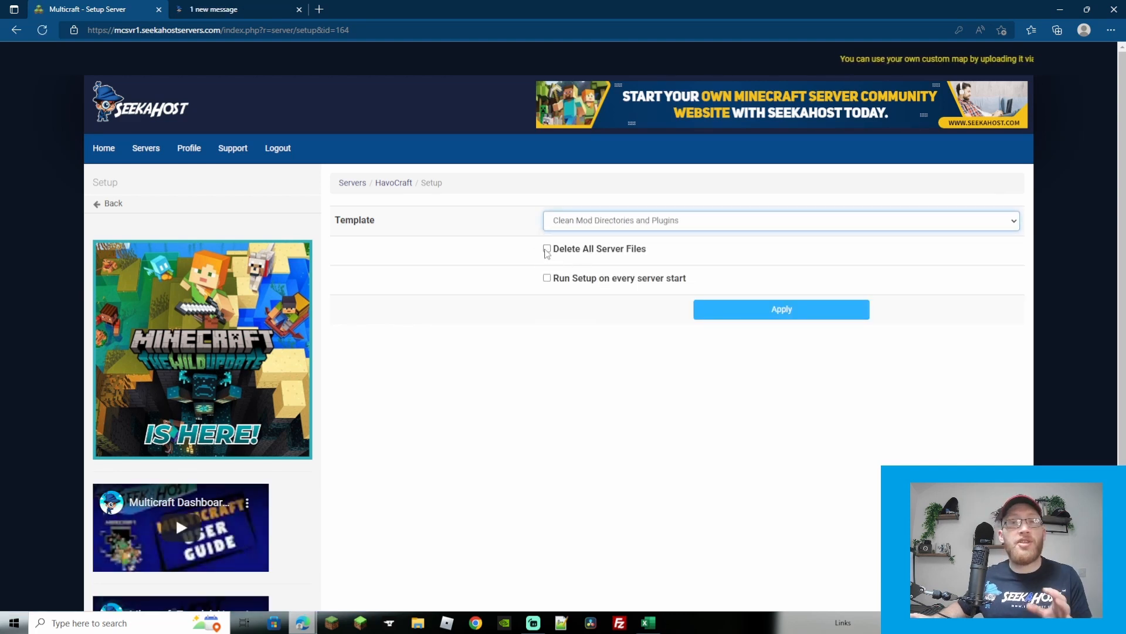
click(547, 248)
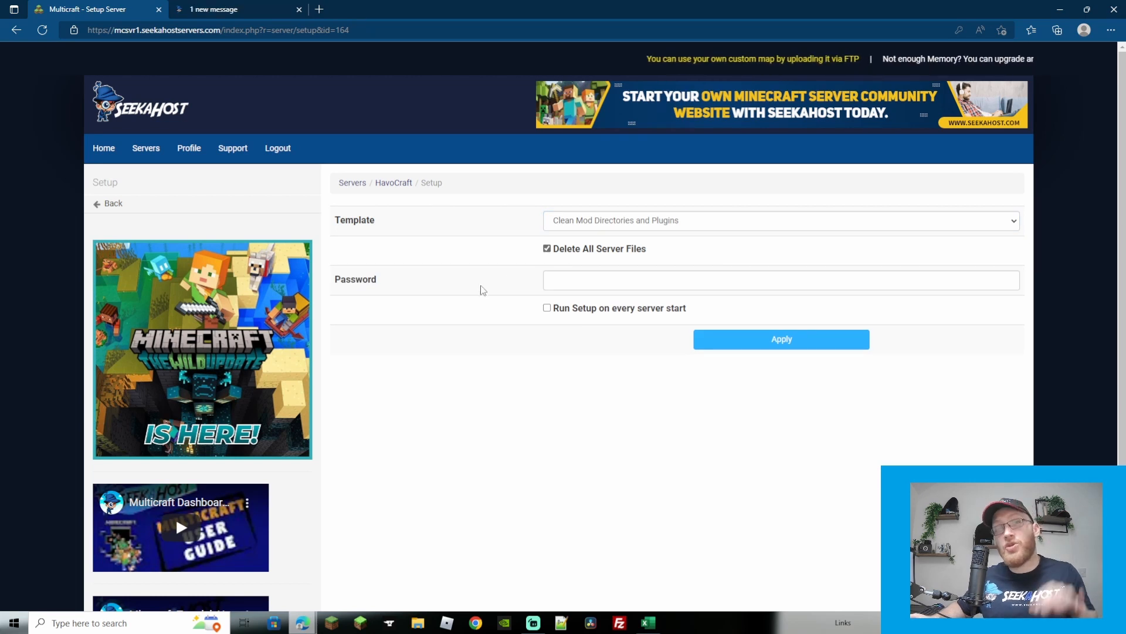
click(781, 338)
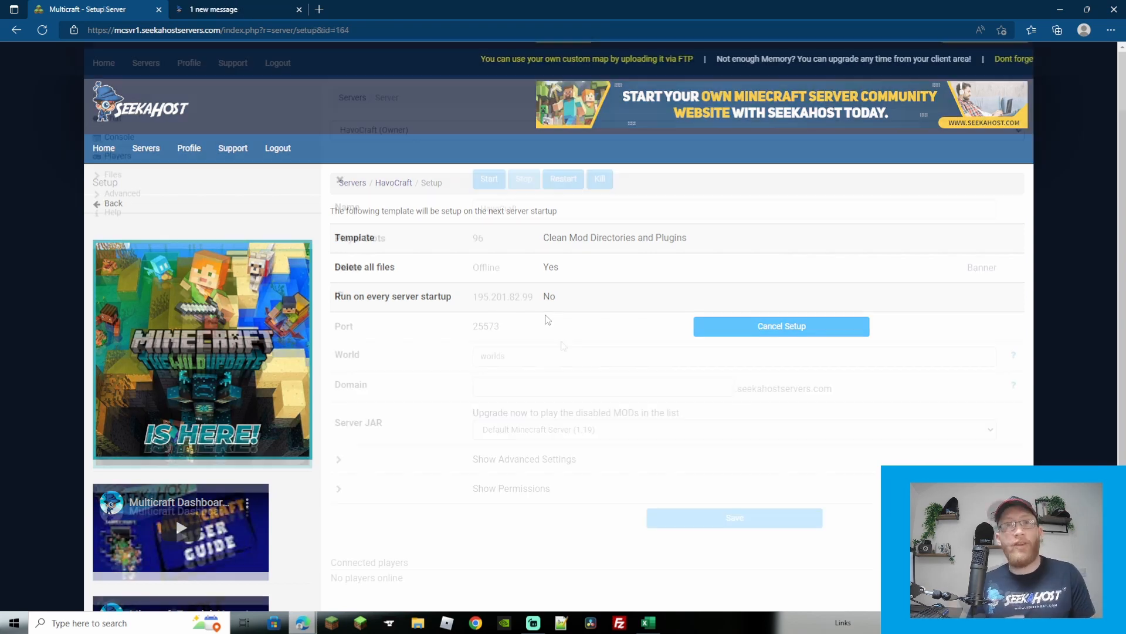
Step: Return to the HavoCraft View Server page showing Forge 1.19, and press Start
click(733, 429)
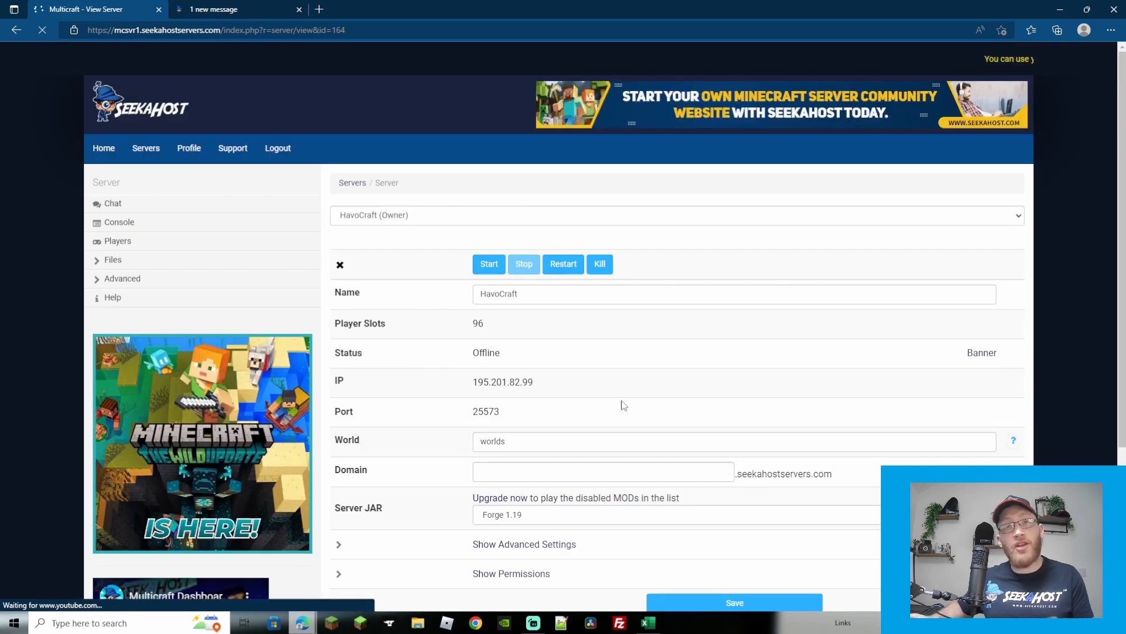
click(734, 602)
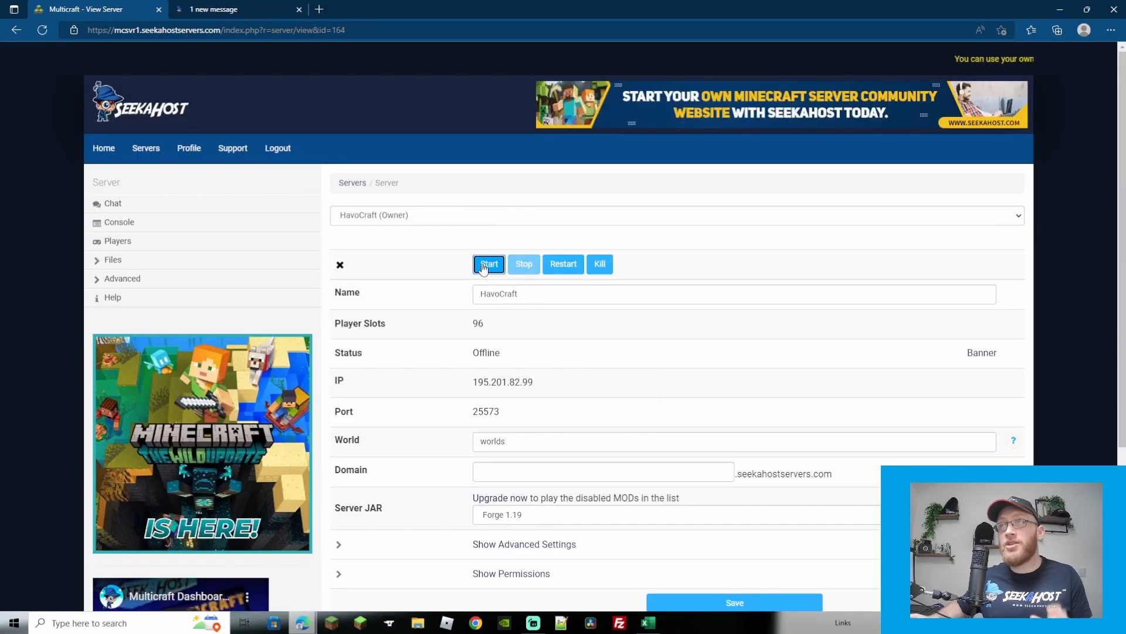
Step: Start HavoCraft until it is Online on Forge 1.19, then switch to the seekahost.co tab
click(488, 263)
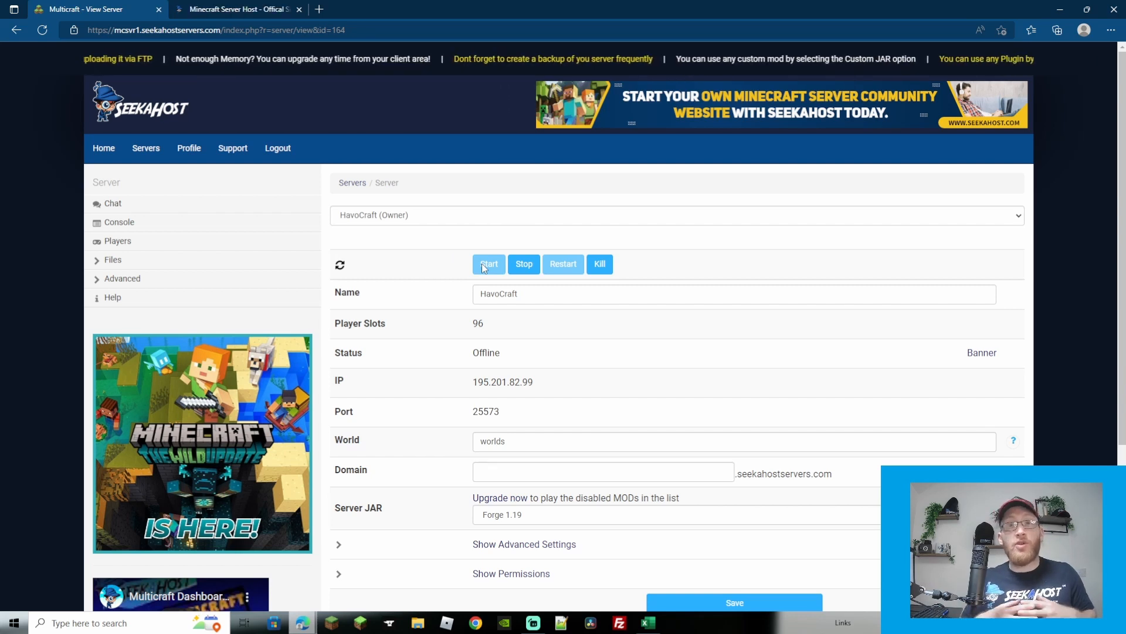
click(489, 263)
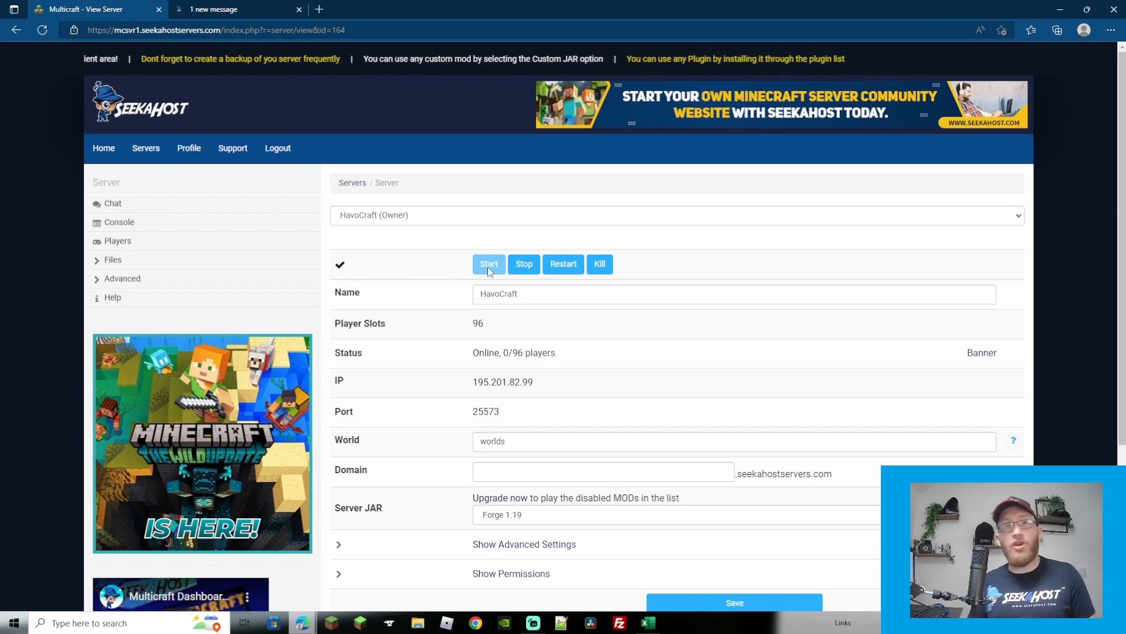
click(237, 10)
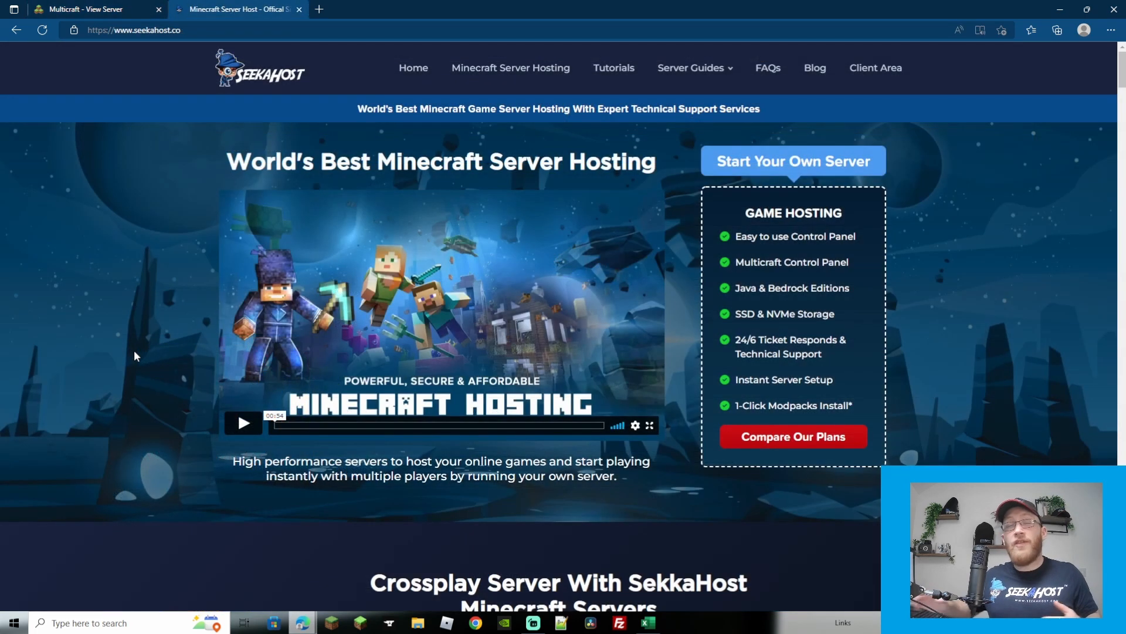